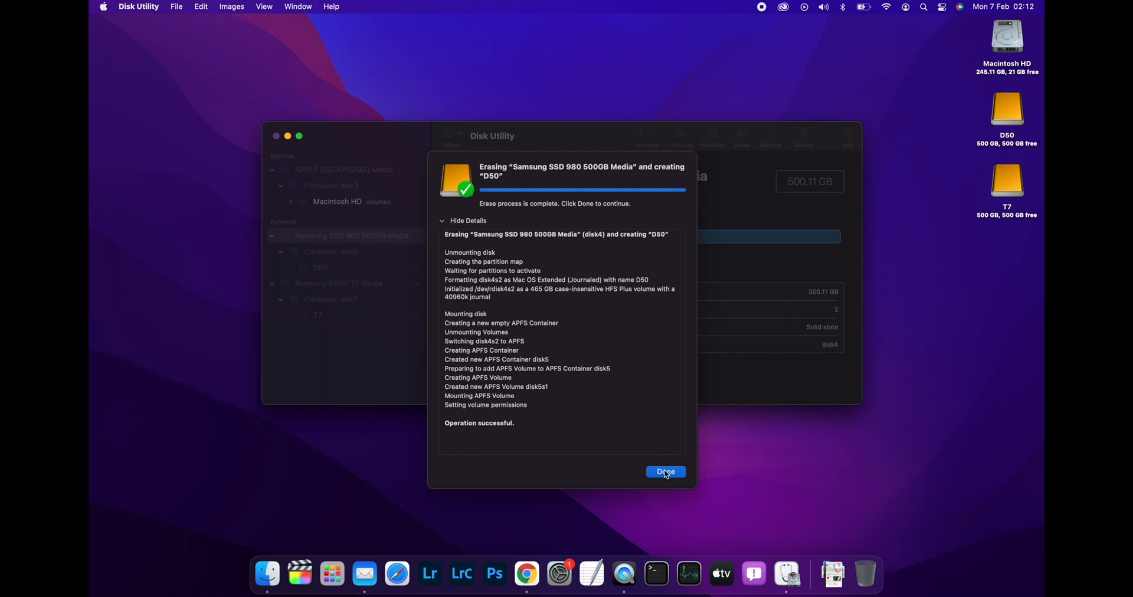
Dismiss the erase report confirming the Samsung SSD is now APFS volume D50
{"action": "left_click", "coordinate": [666, 472]}
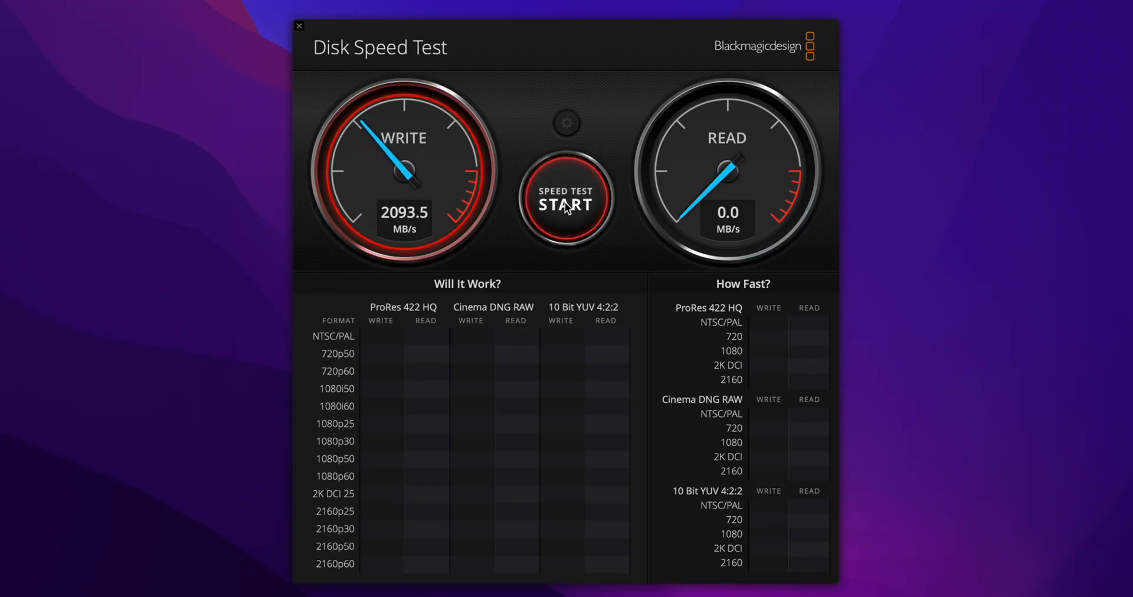
Start the Blackmagic speed test, measuring about 2093 MB/s write on the drive
{"action": "left_click", "coordinate": [567, 201]}
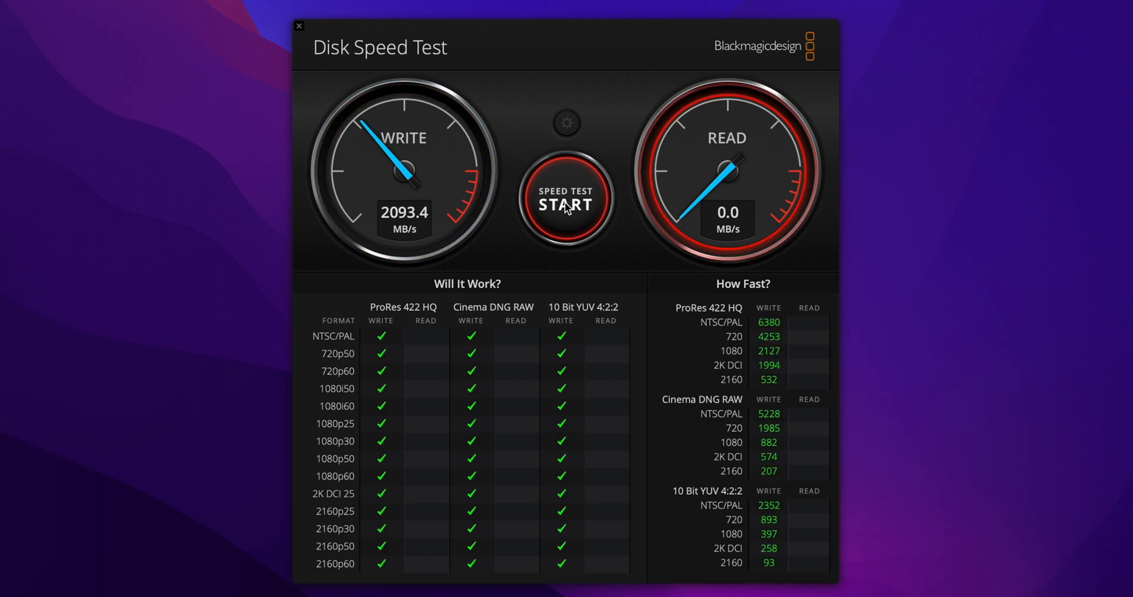